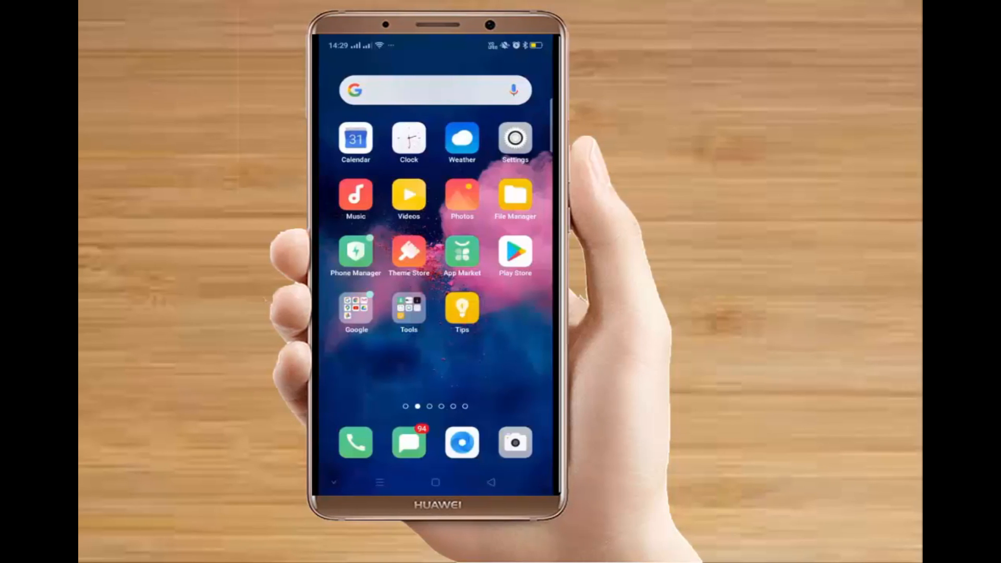
Step: Search Play Store for 'whatsapp' and view WhatsApp Messenger listed as installed (Open), then return home
left_click(514, 255)
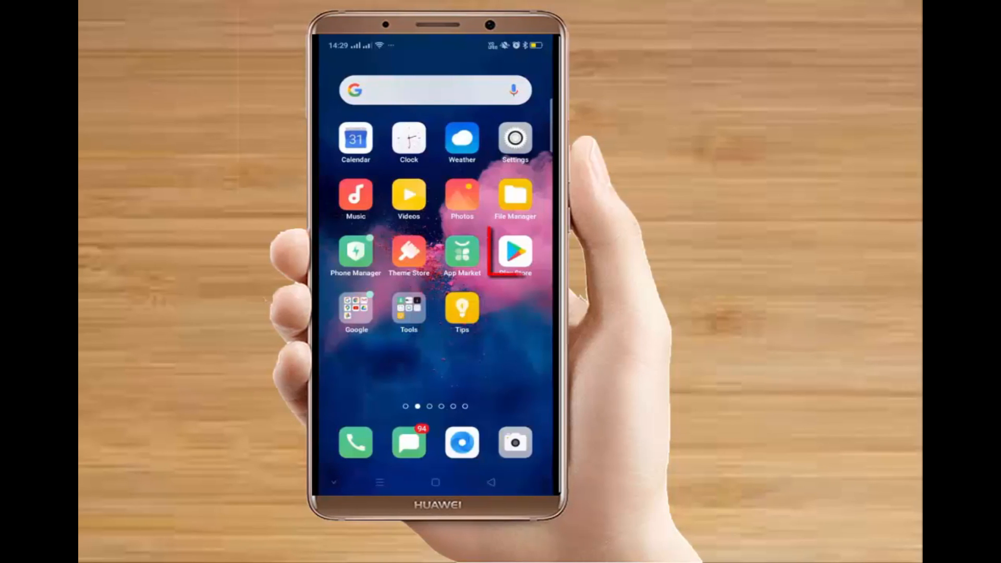
left_click(514, 254)
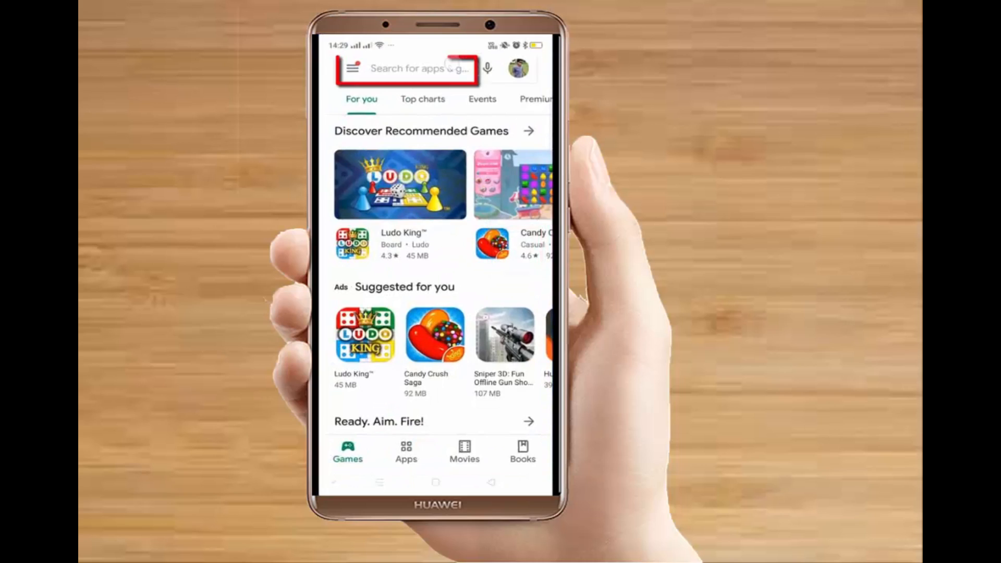
type("whatsa")
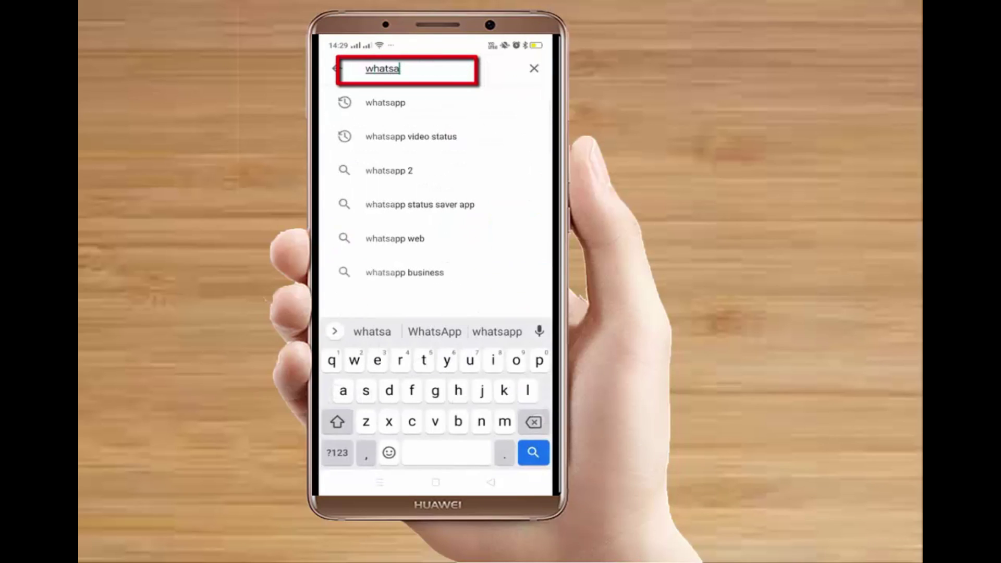
left_click(385, 102)
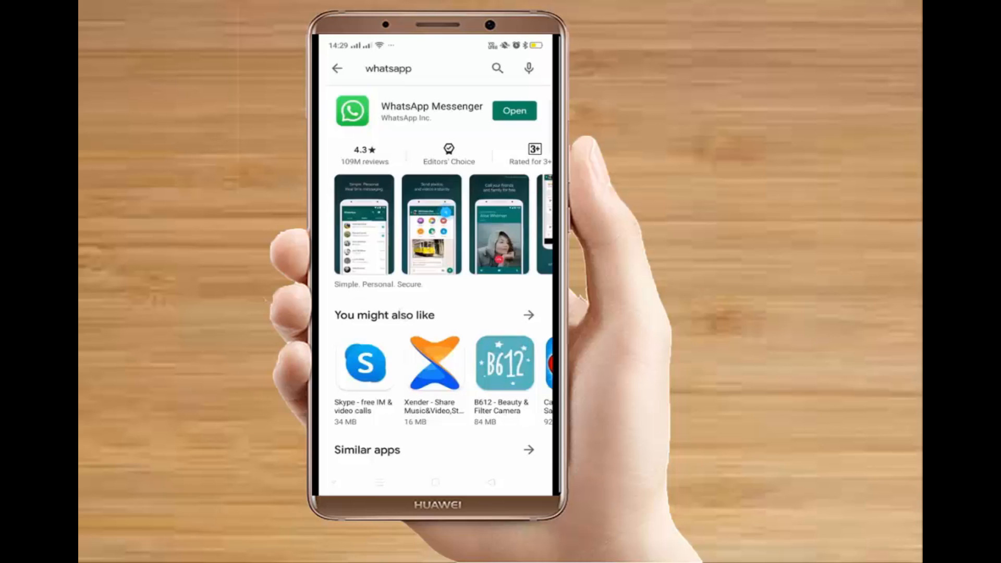
left_click(337, 68)
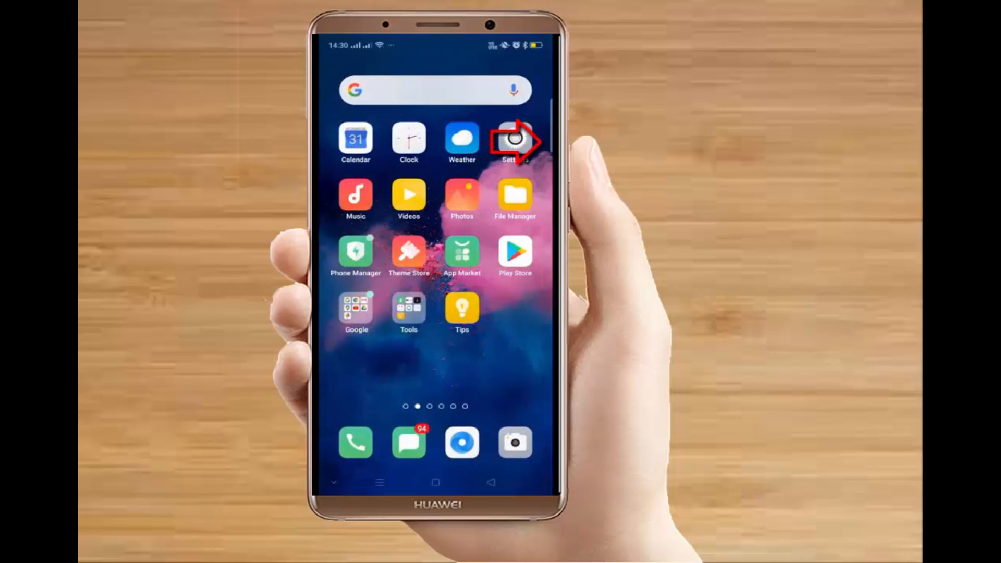
Step: Go into Settings and reach the App Cloner page listing WhatsApp as cloneable
left_click(515, 141)
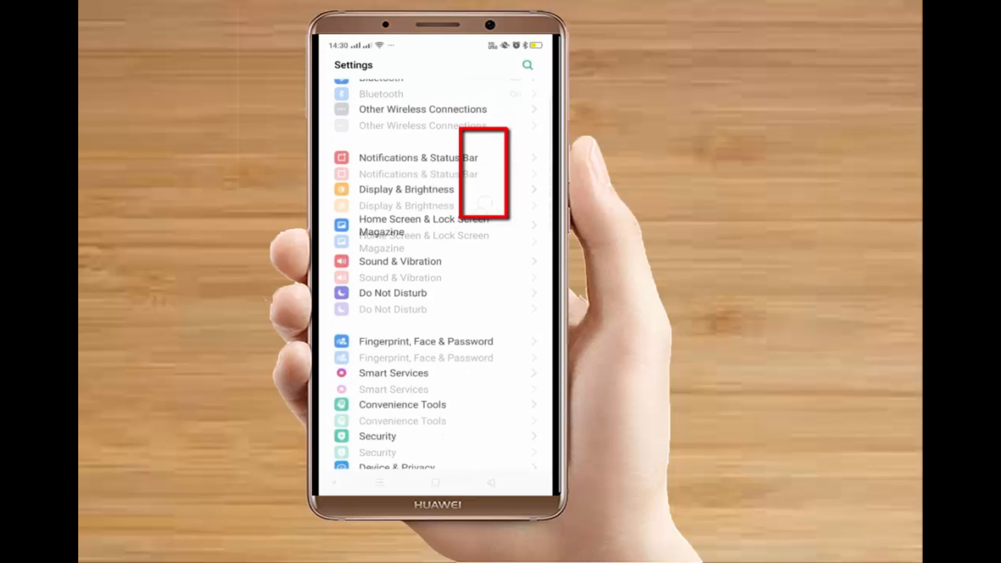
scroll("down", 3)
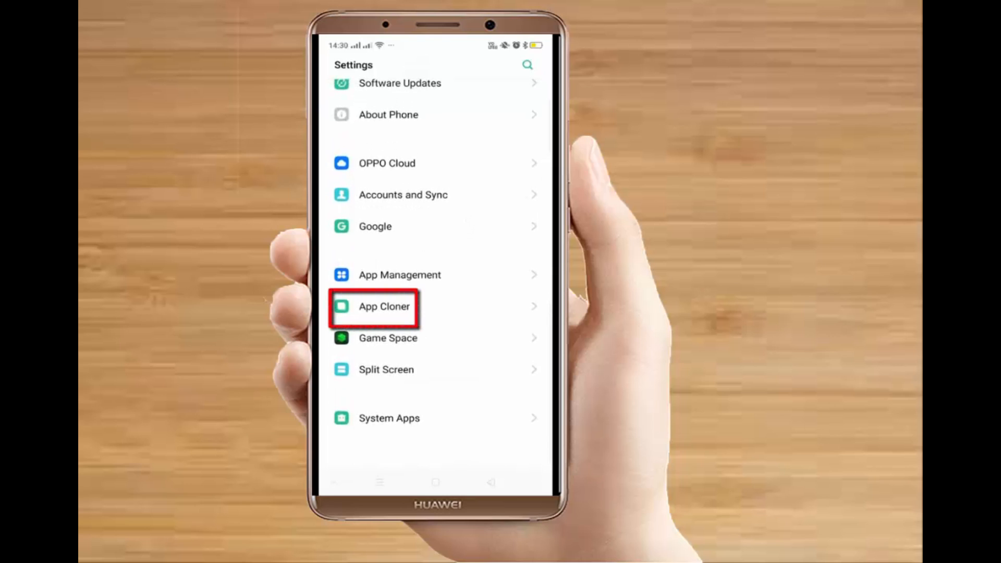
left_click(383, 306)
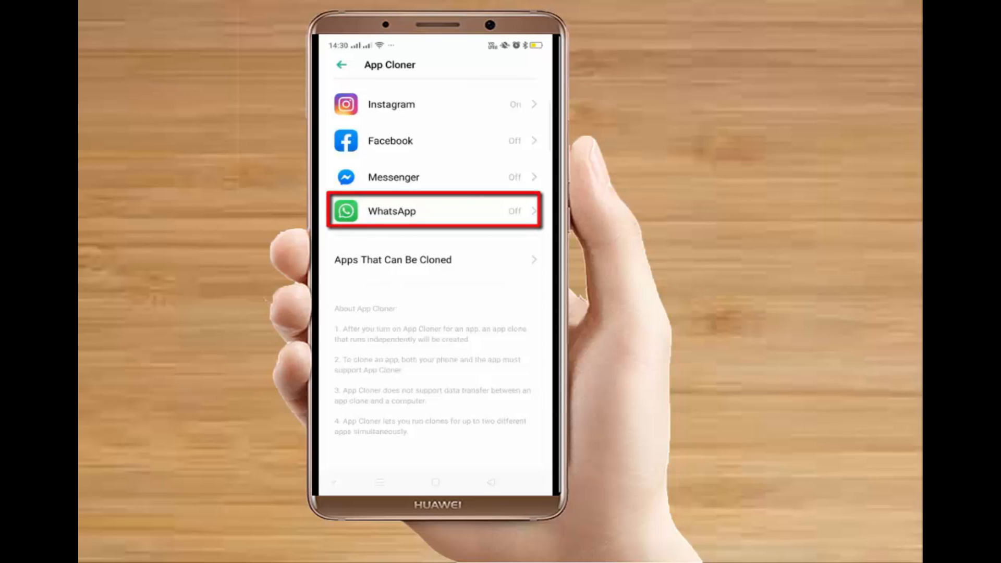
Step: Switch on the Clone App toggle for WhatsApp so a WhatsApp (Clone) icon appears on the home screen
left_click(434, 211)
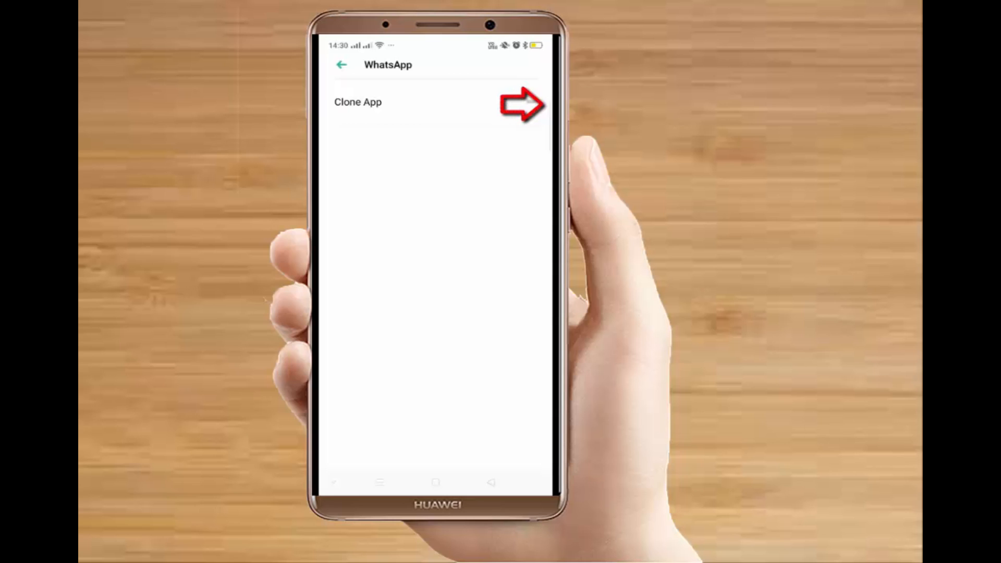
left_click(517, 102)
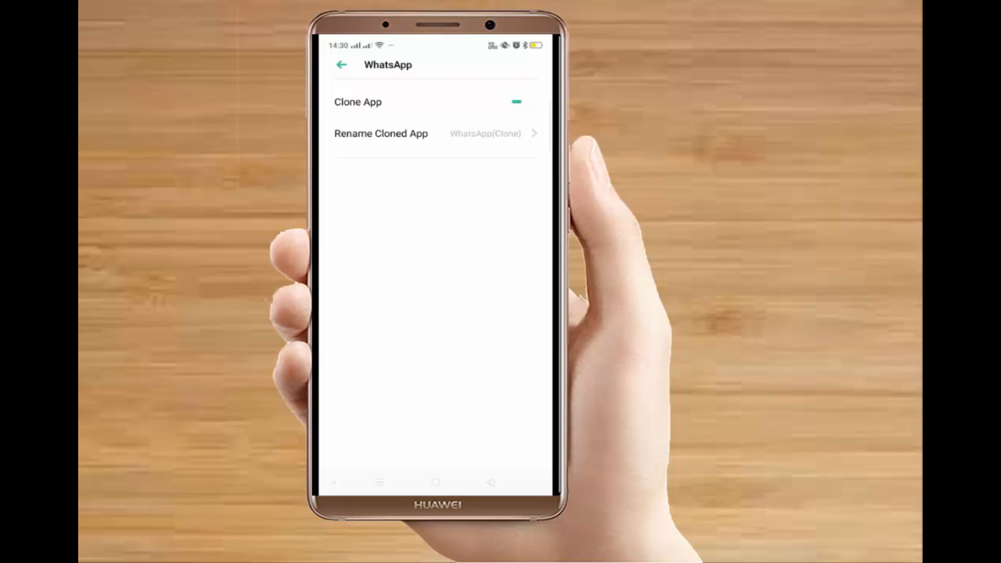
left_click(341, 65)
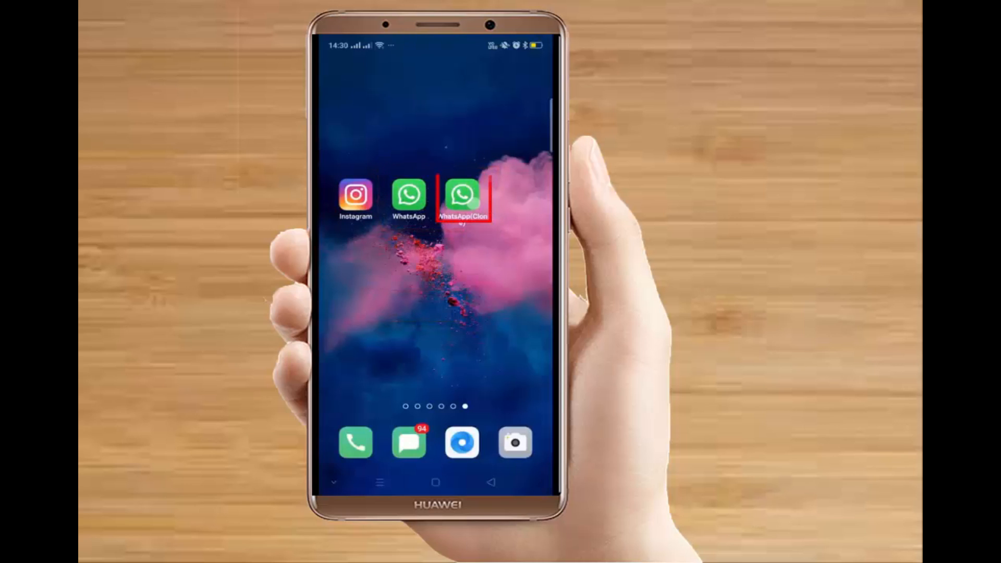
Step: Launch WhatsApp (Clone), accept the terms and submit the second phone number
left_click(461, 196)
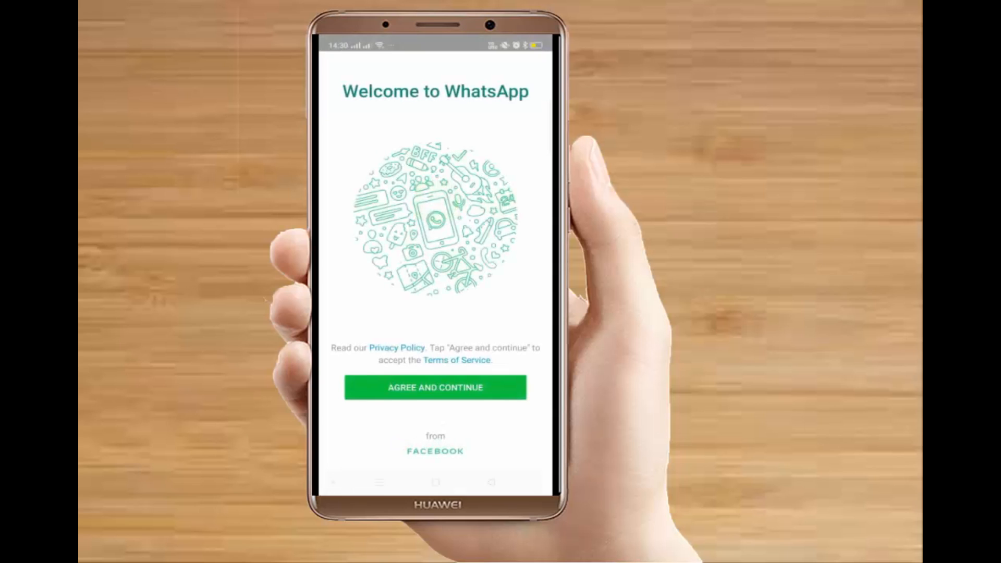
left_click(434, 387)
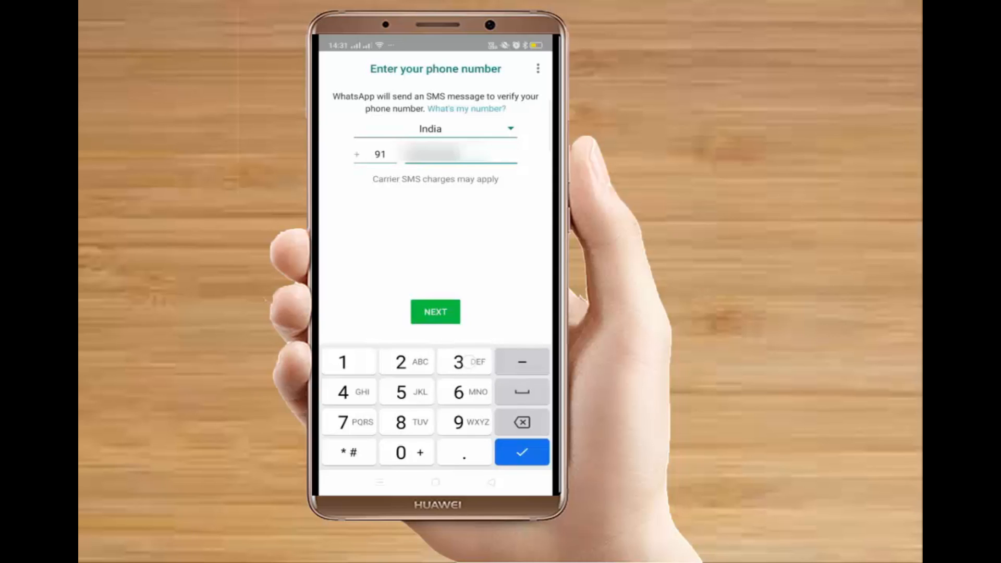
left_click(435, 311)
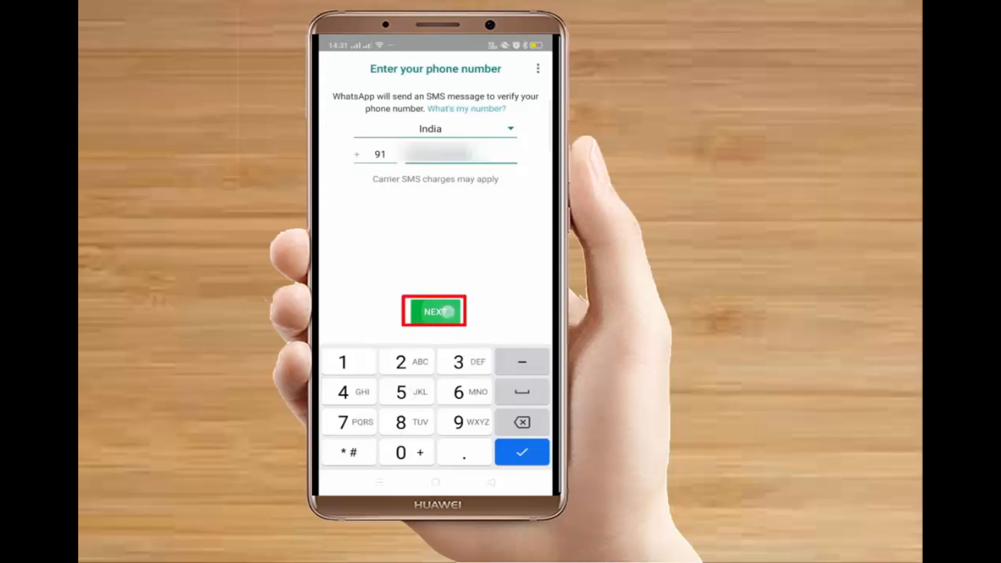
left_click(434, 312)
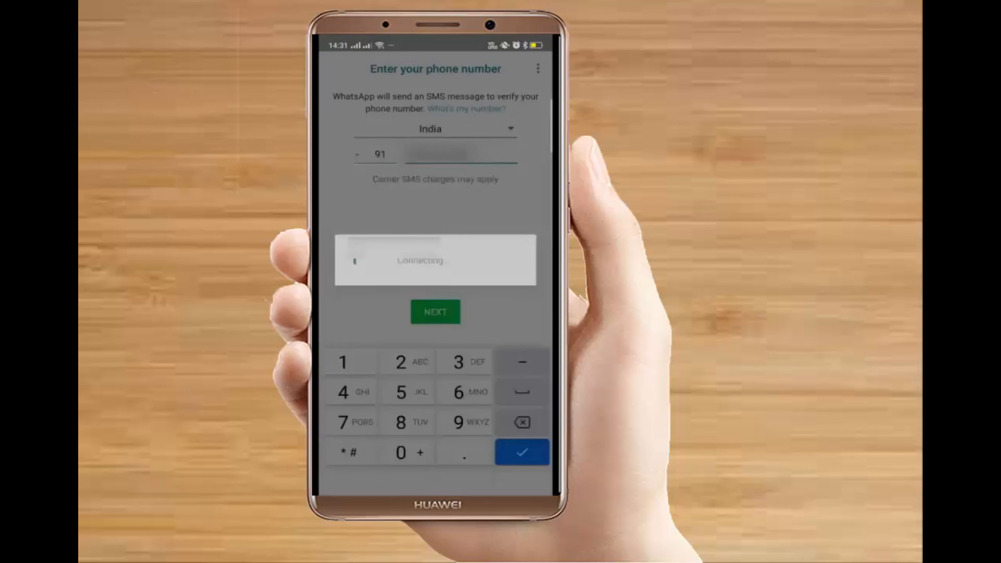
Step: Confirm the phone number and enter the six-digit SMS verification code
left_click(434, 312)
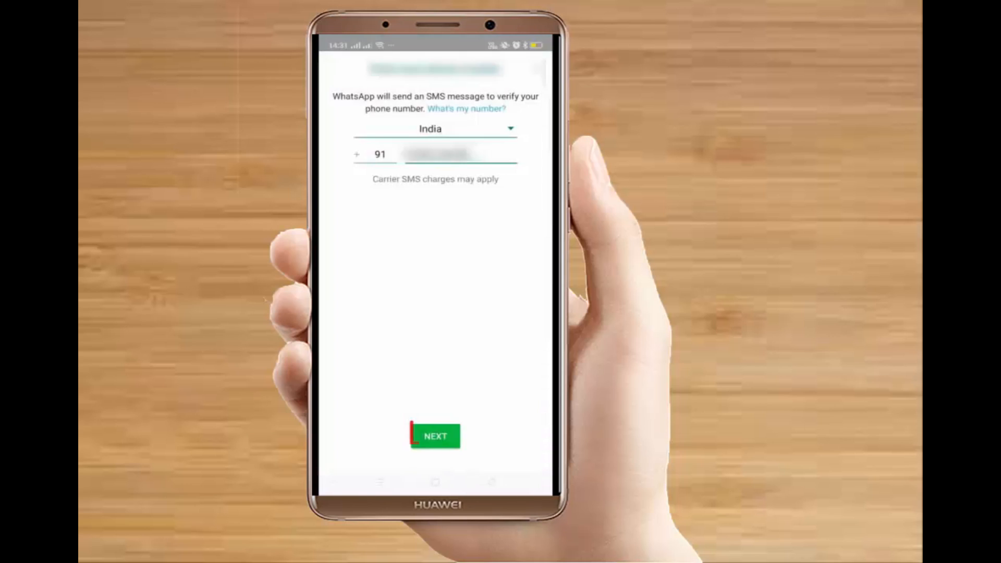
left_click(434, 435)
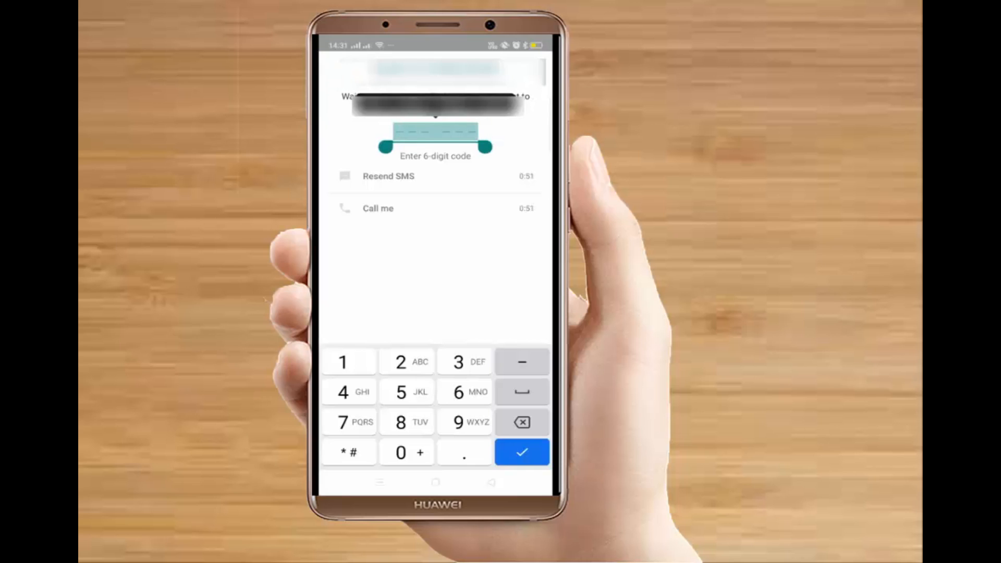
left_click(521, 452)
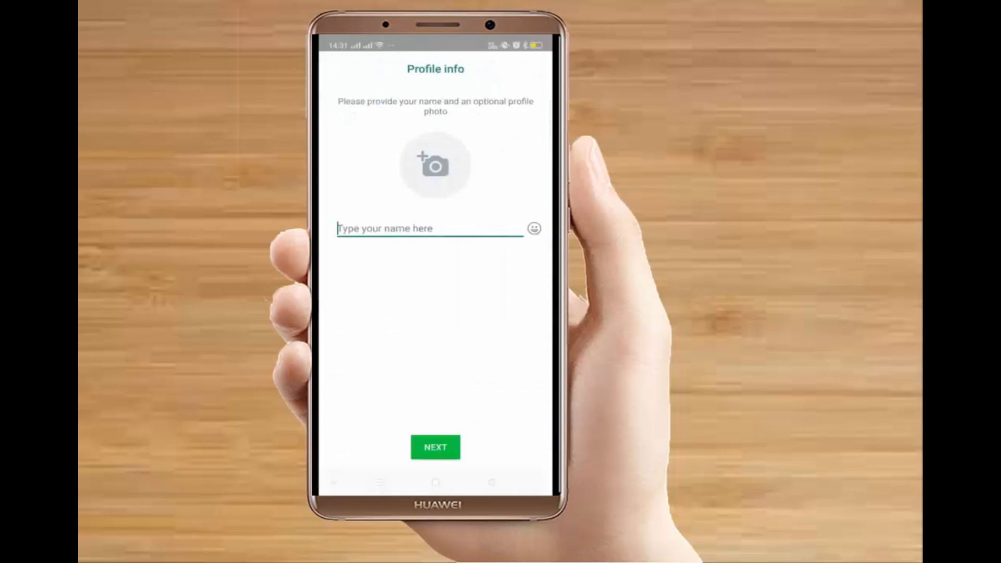
Step: Enter the profile name 'Mket' and choose a source for the profile photo
left_click(427, 228)
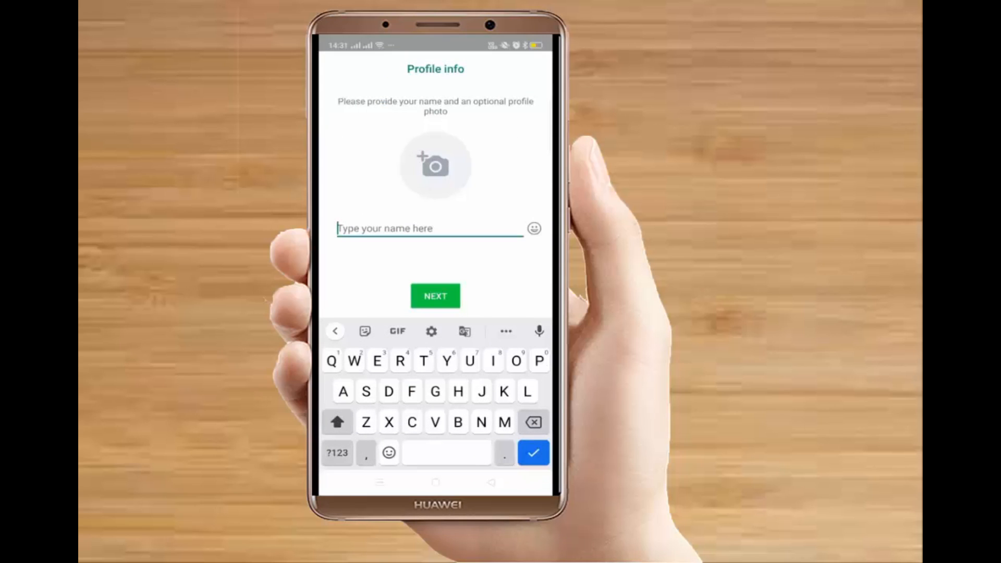
type("Mi")
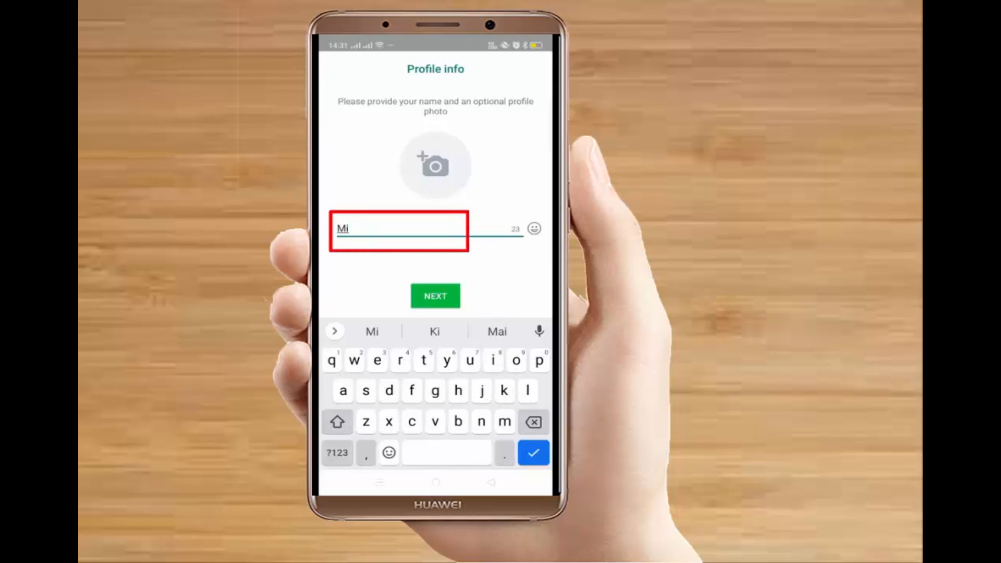
type("ket")
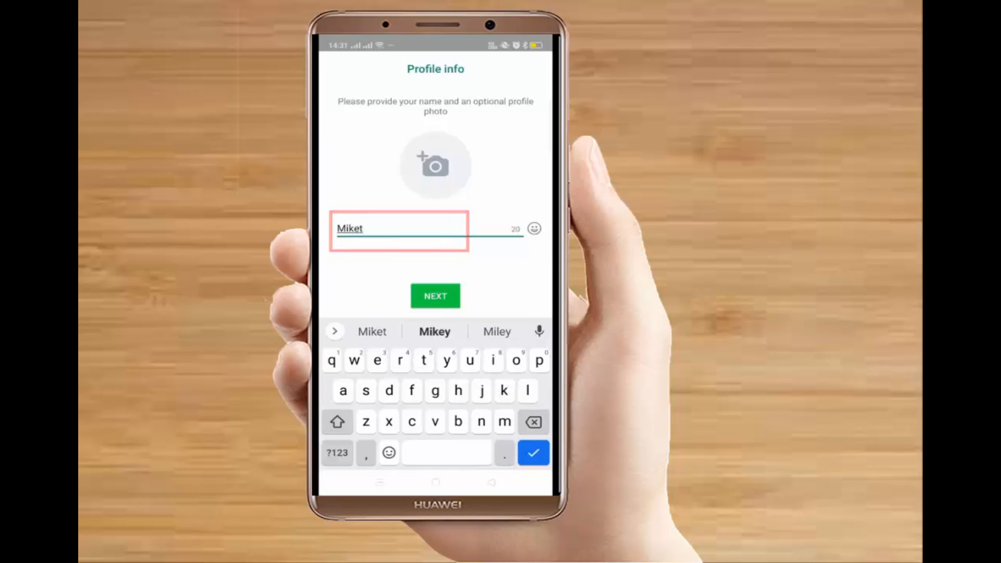
left_click(434, 165)
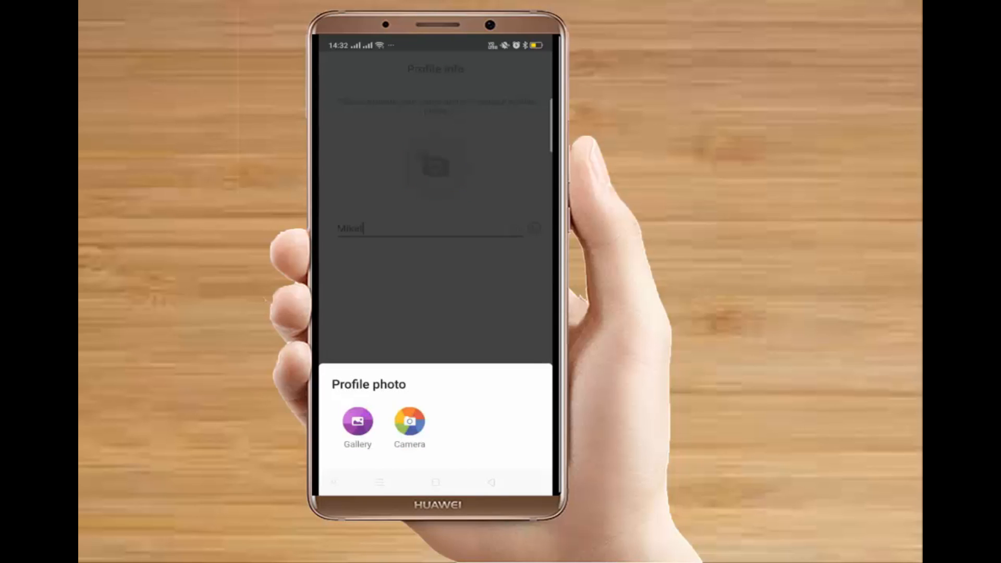
left_click(409, 421)
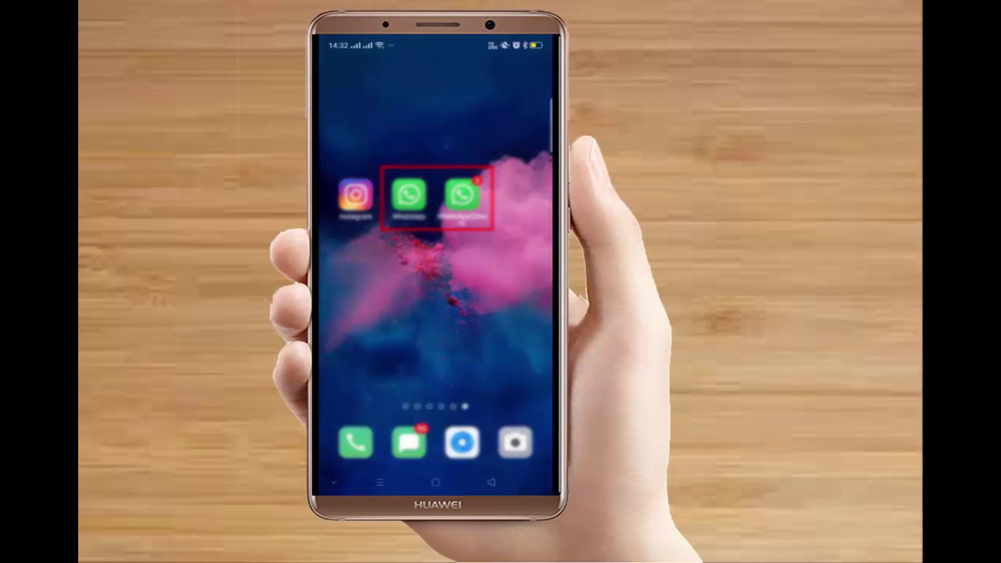
left_click(408, 195)
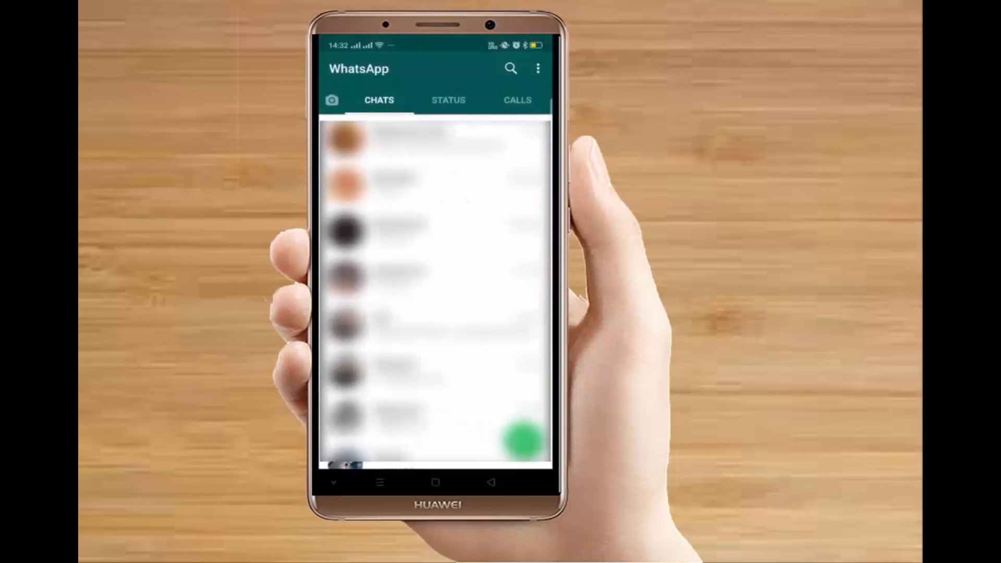
left_click(436, 482)
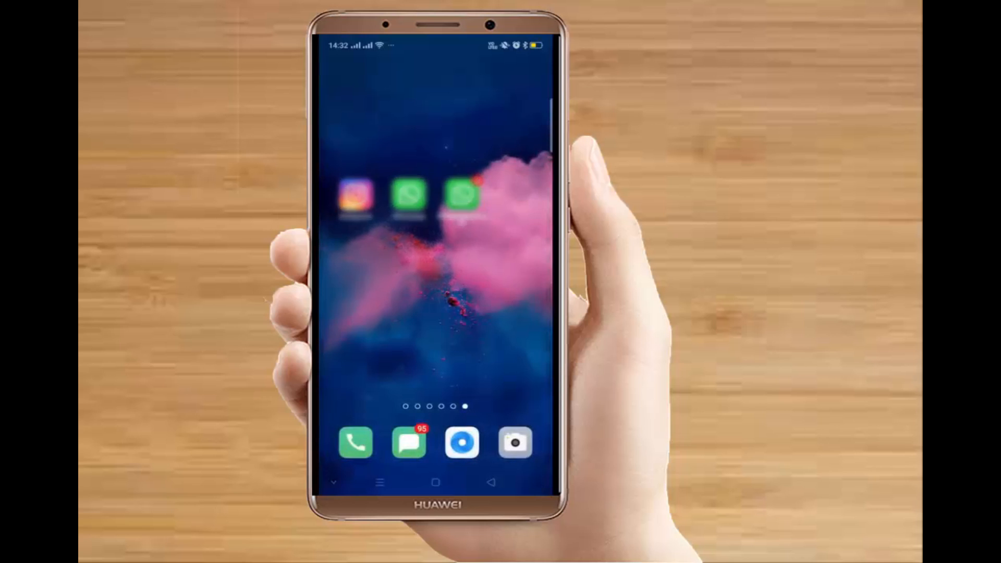
left_click(408, 194)
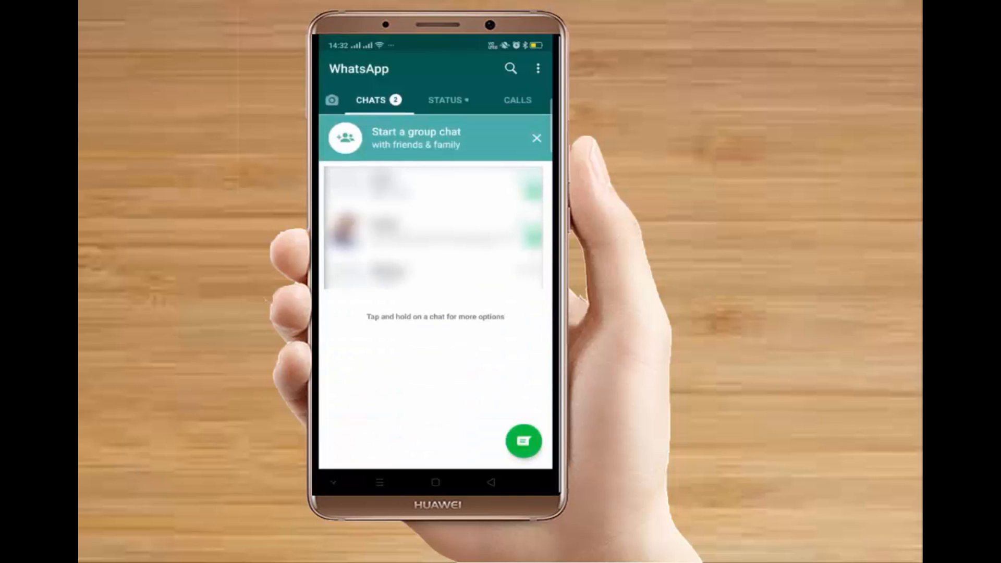
left_click(436, 483)
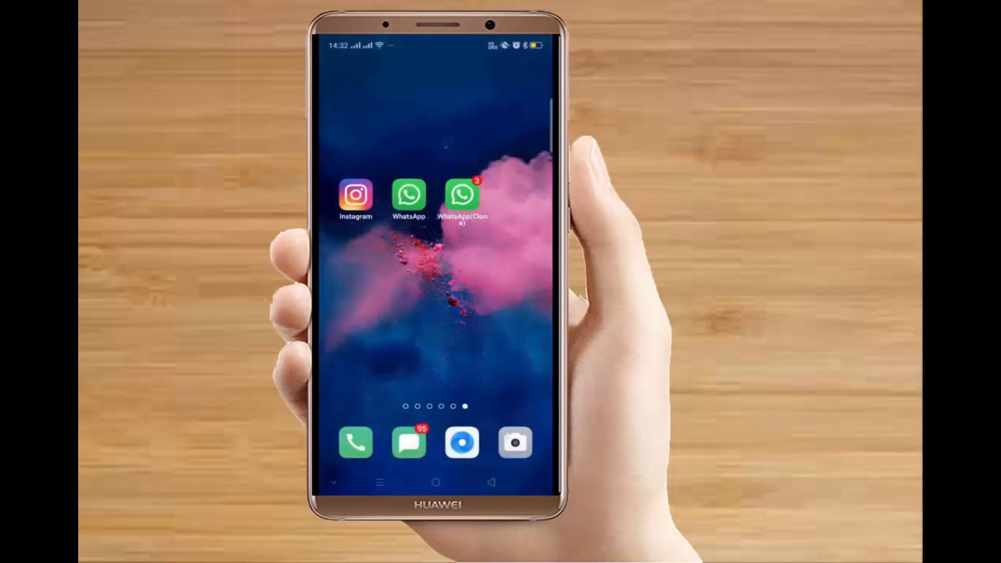